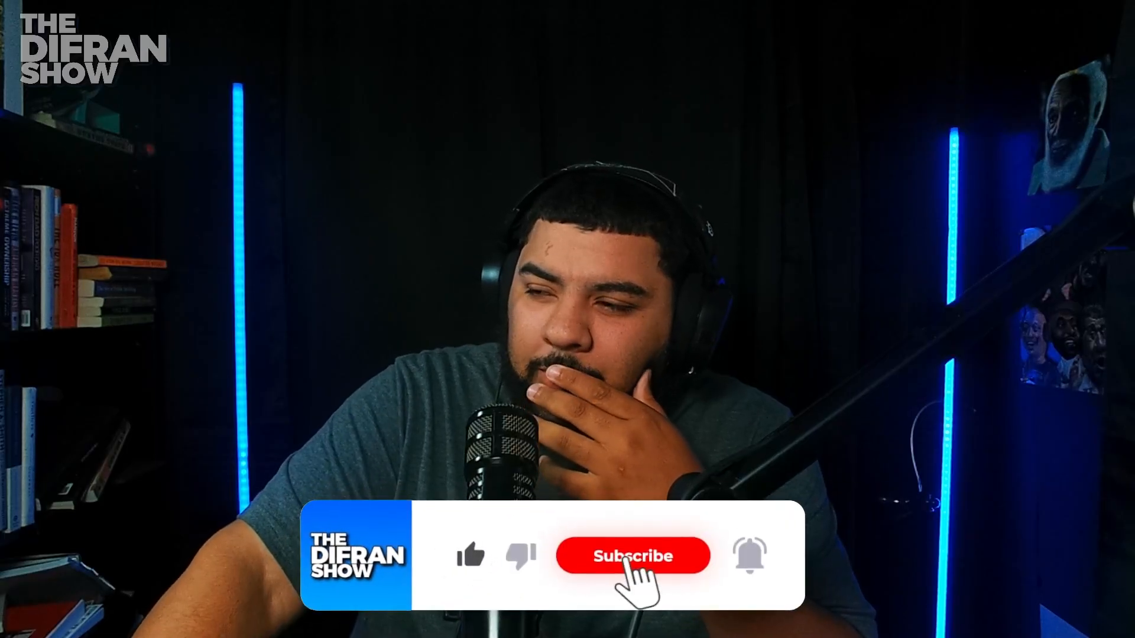
left_click(631, 556)
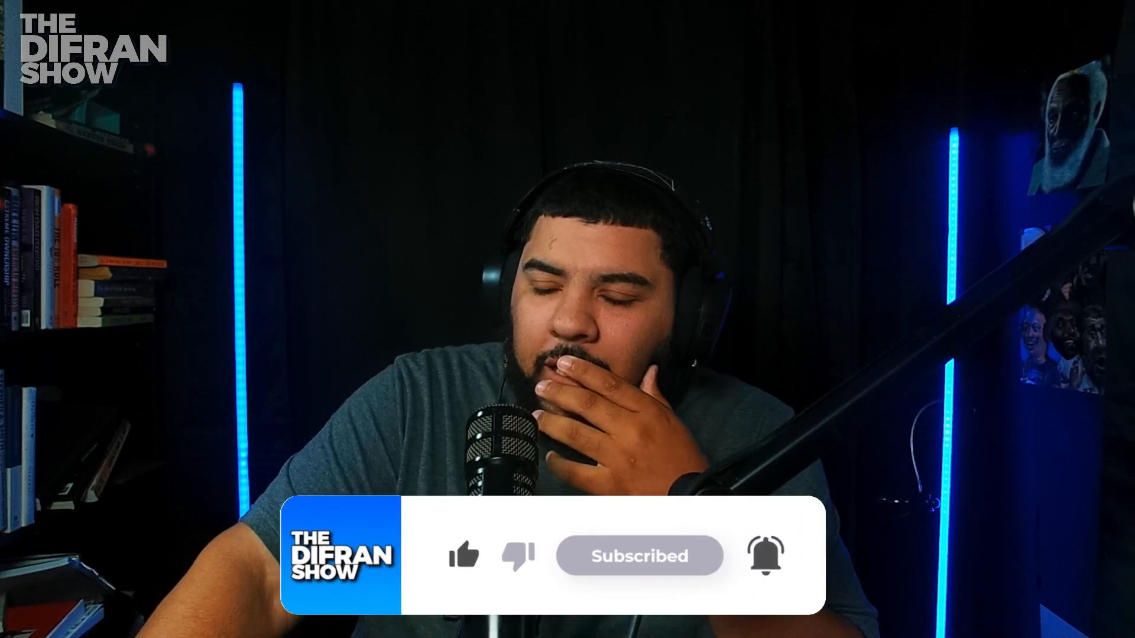